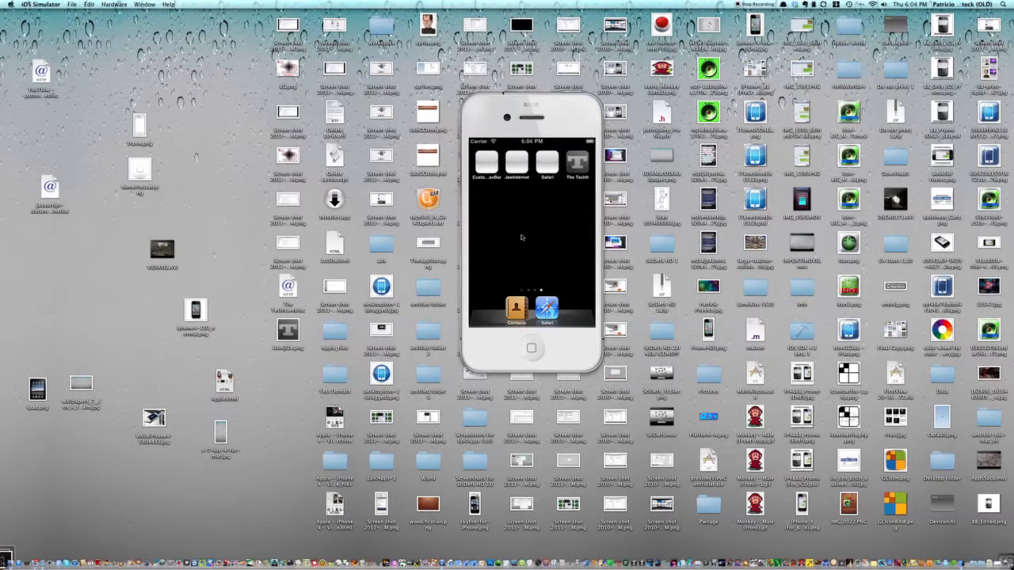
pyautogui.moveTo(510, 244)
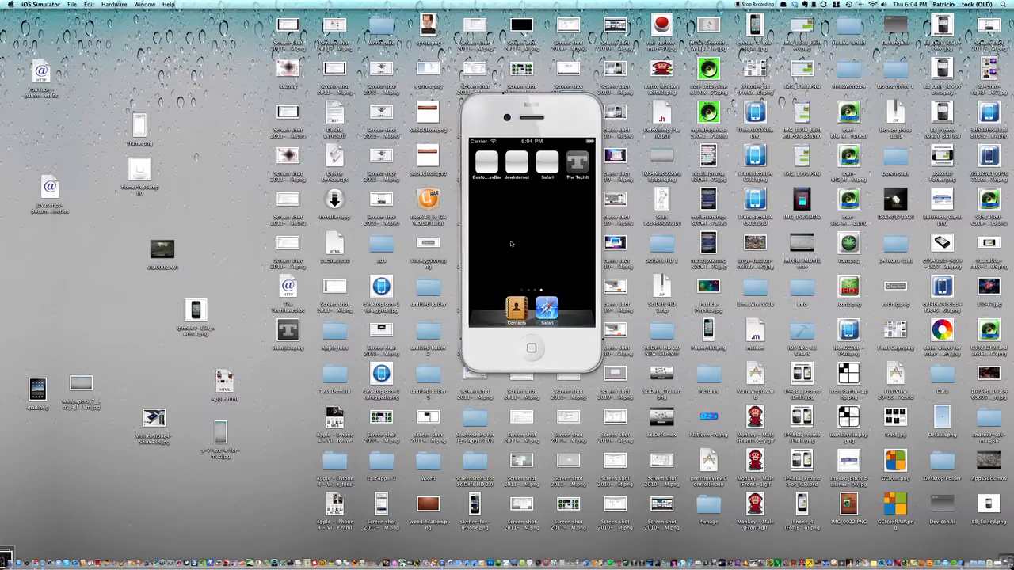
pyautogui.moveTo(573, 171)
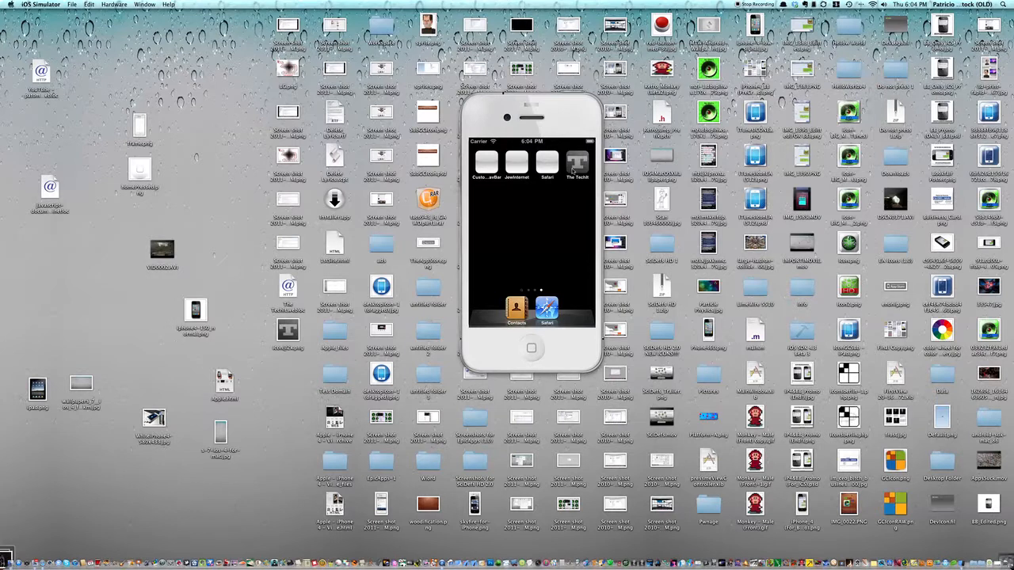
# - Launch The Techit app and scroll its news list down to older February 2011 iPad 2 rumor posts
pyautogui.click(577, 162)
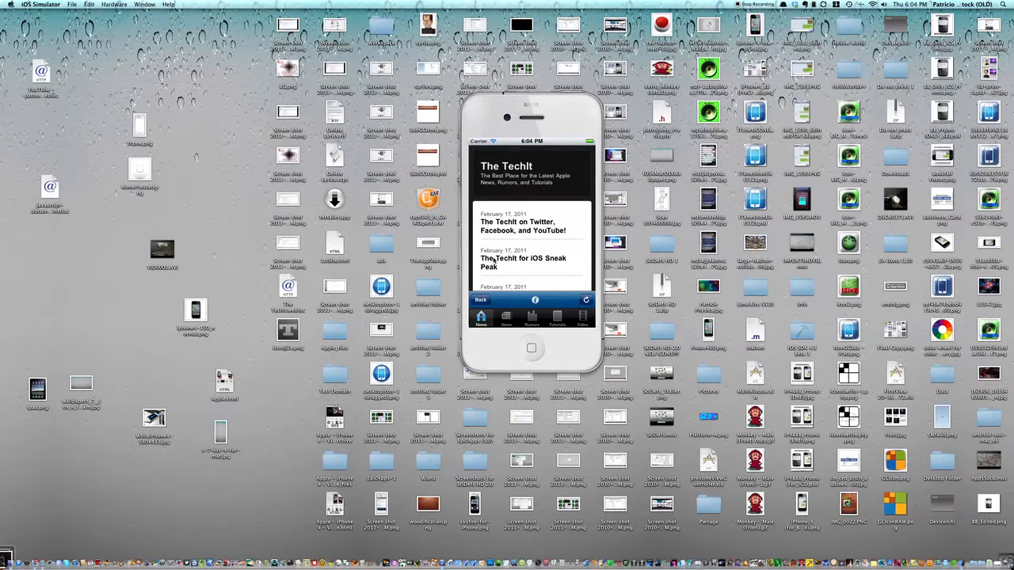
pyautogui.scroll(-3)
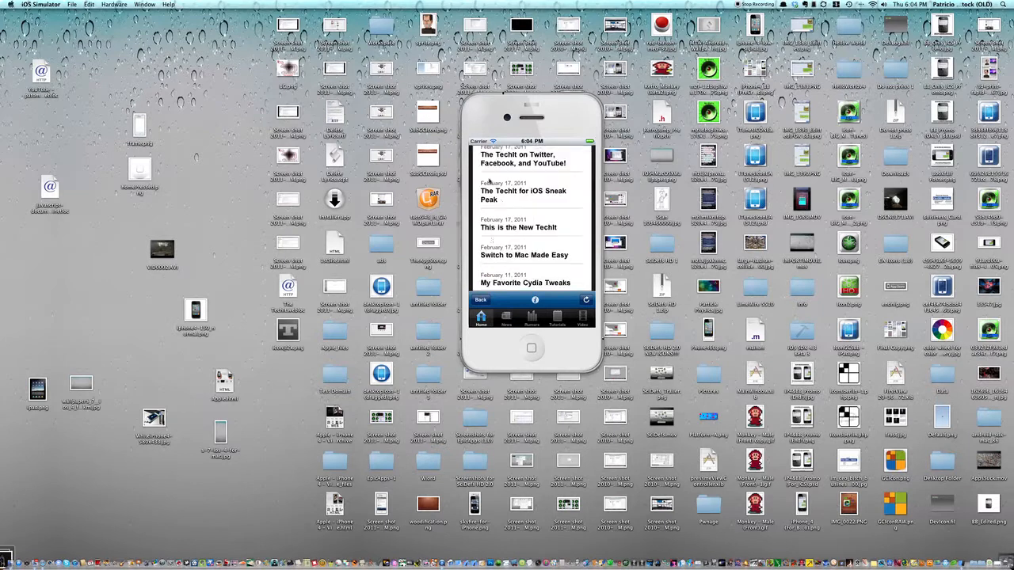
pyautogui.scroll(-3)
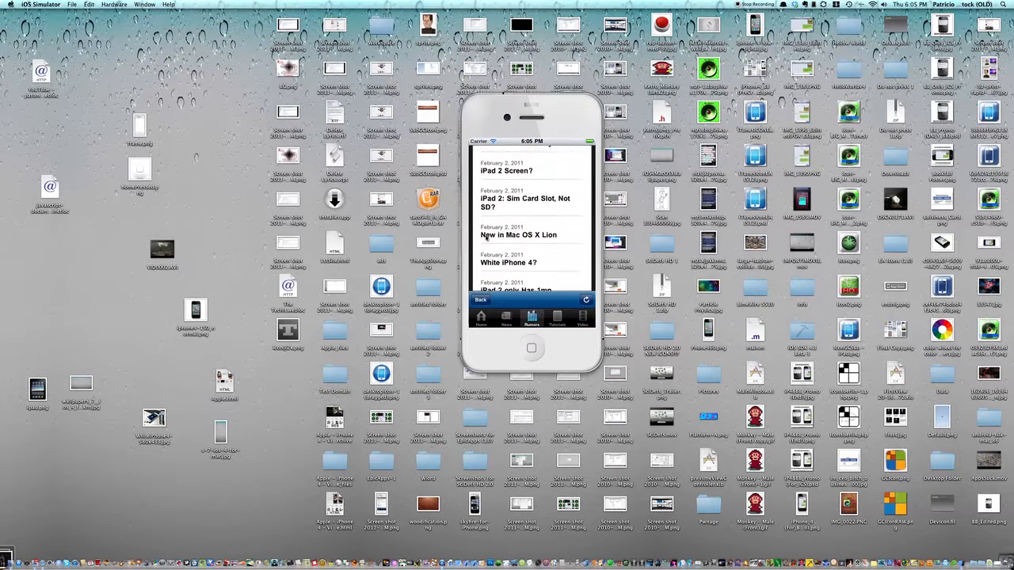
pyautogui.scroll(-3)
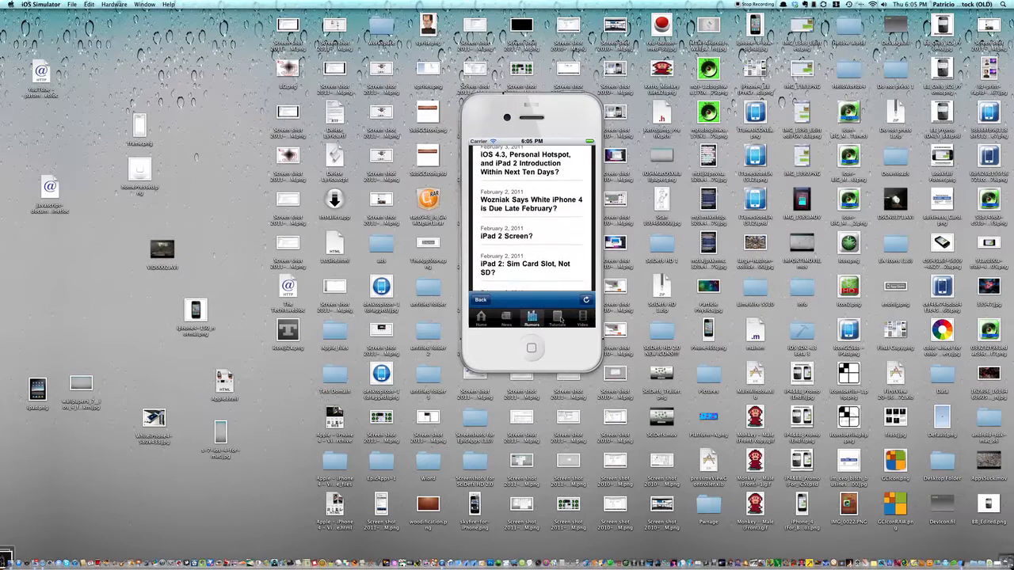
# - Visit the YouTube channel view, then the Support screen with call, text, email and Our Apps
pyautogui.click(583, 317)
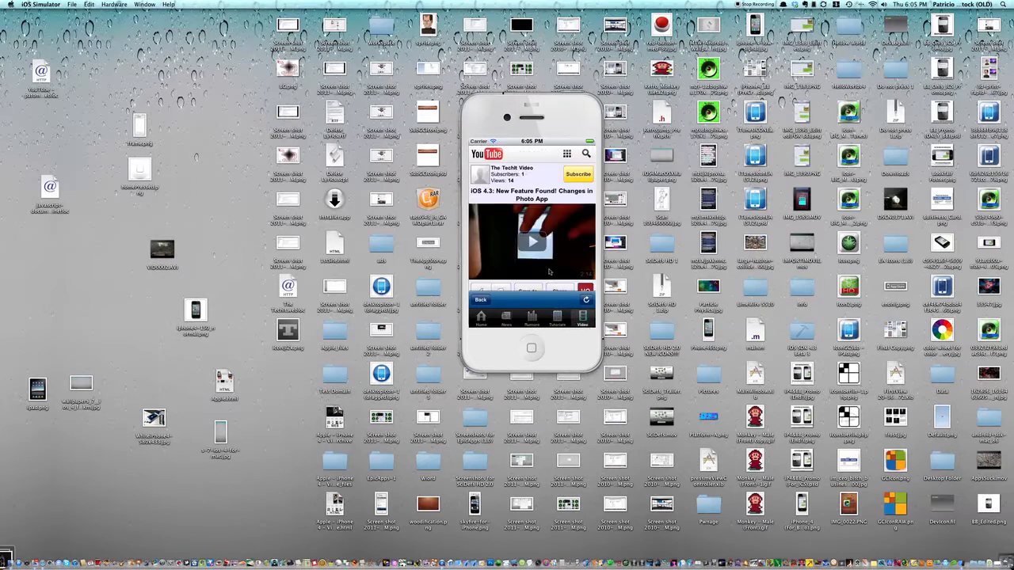
pyautogui.click(531, 230)
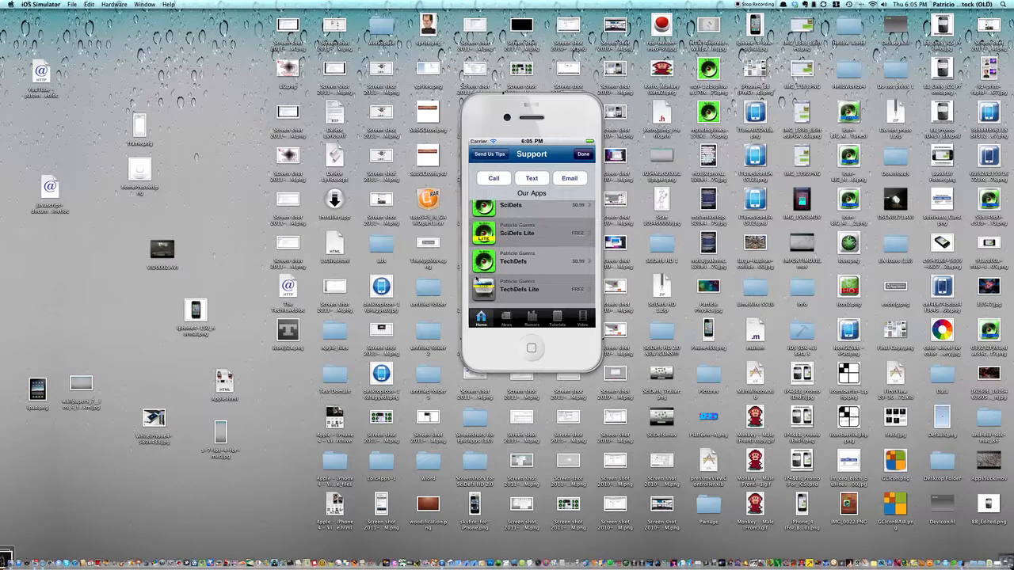
pyautogui.scroll(-3)
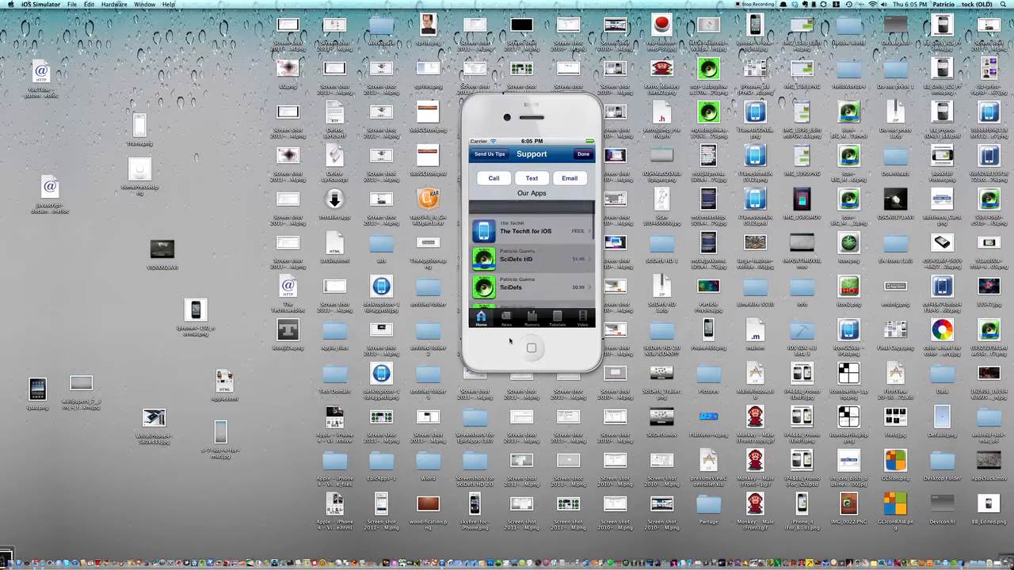
pyautogui.scroll(-3)
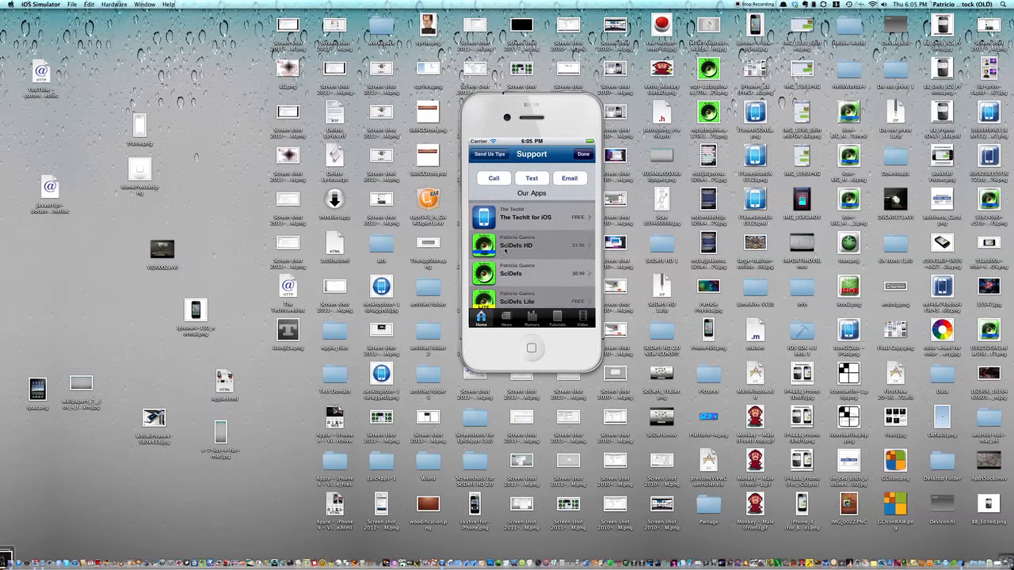
pyautogui.click(530, 272)
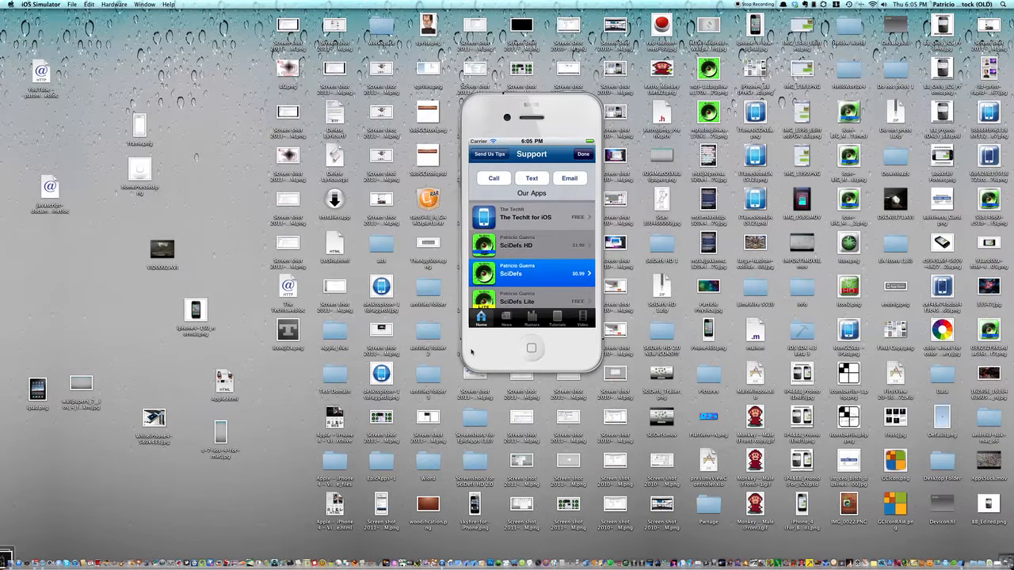
pyautogui.scroll(-3)
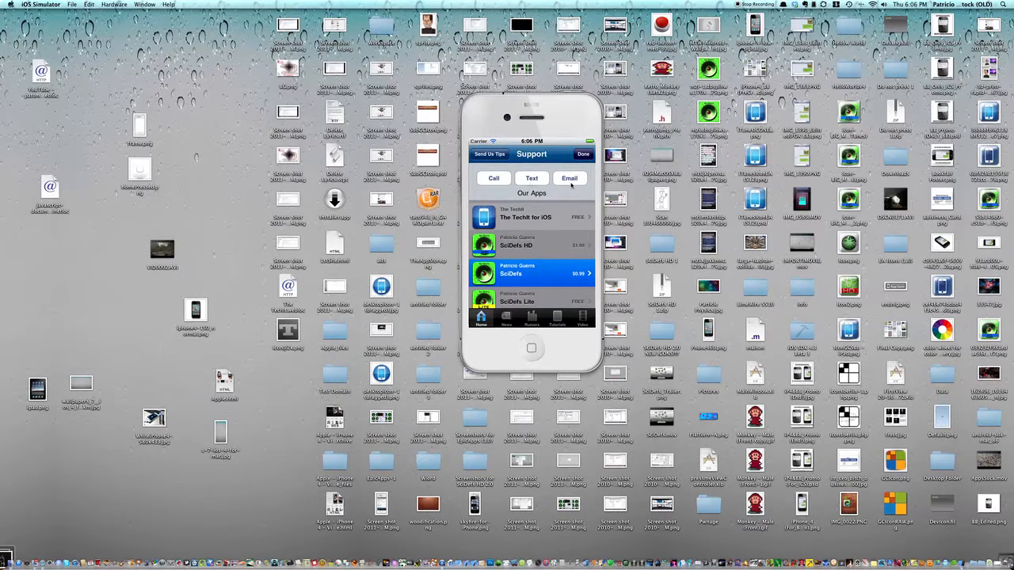
# - Switch to the Recent Posts page listing linked article titles
pyautogui.click(488, 153)
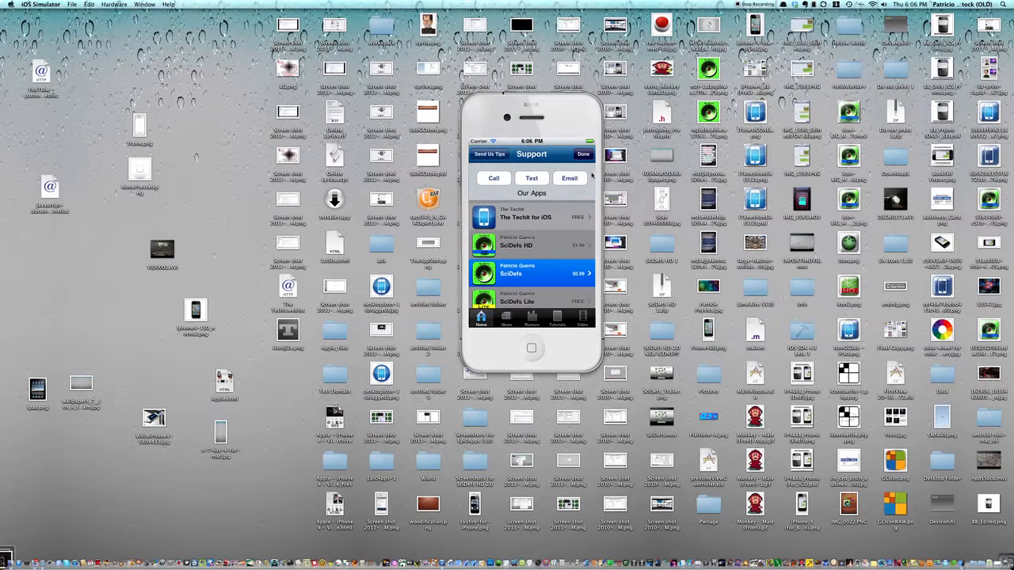
pyautogui.click(531, 217)
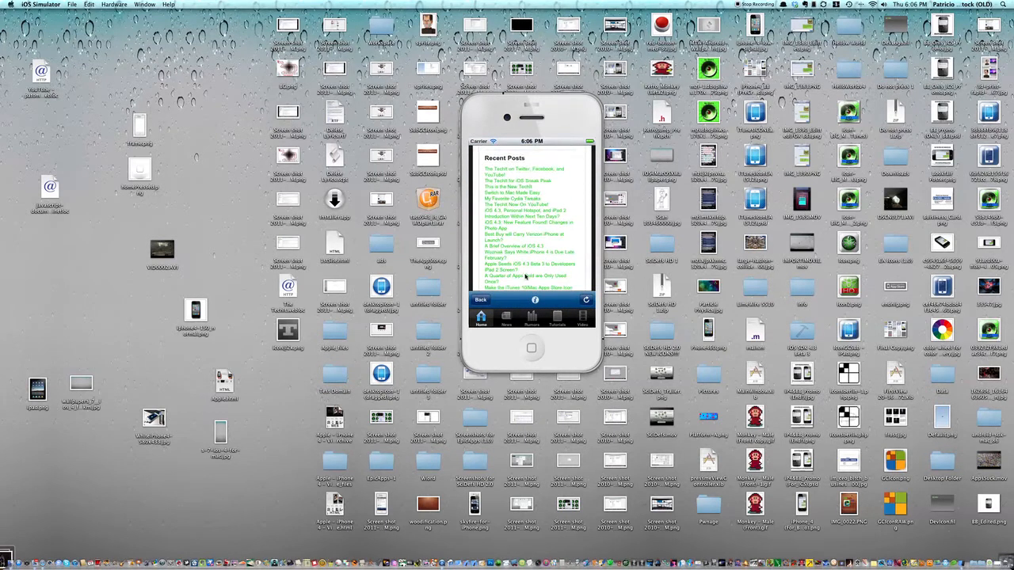
# - Scroll the home news feed to the February 2011 Twitter, Facebook and YouTube post
pyautogui.scroll(-3)
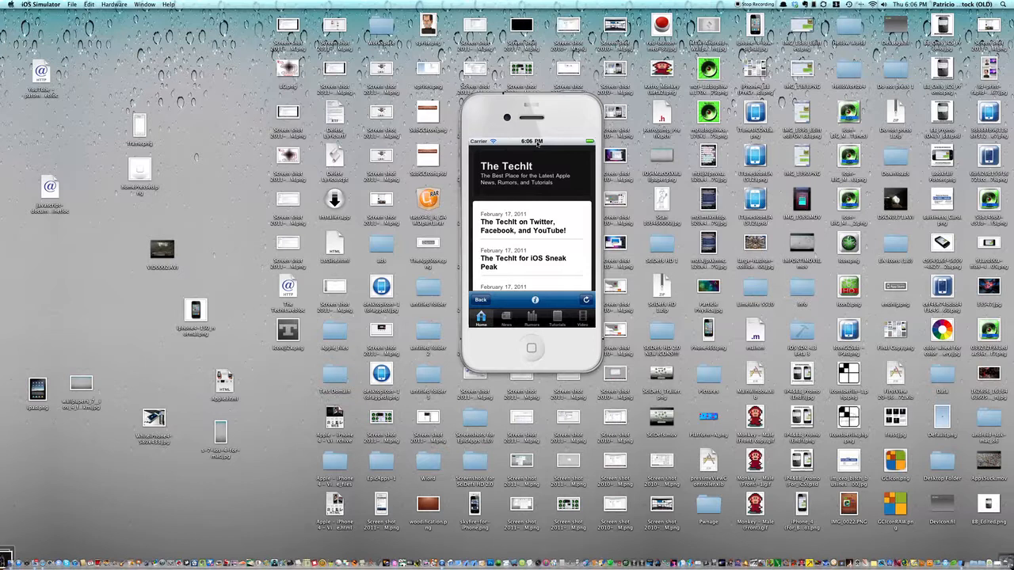
pyautogui.moveTo(510, 320)
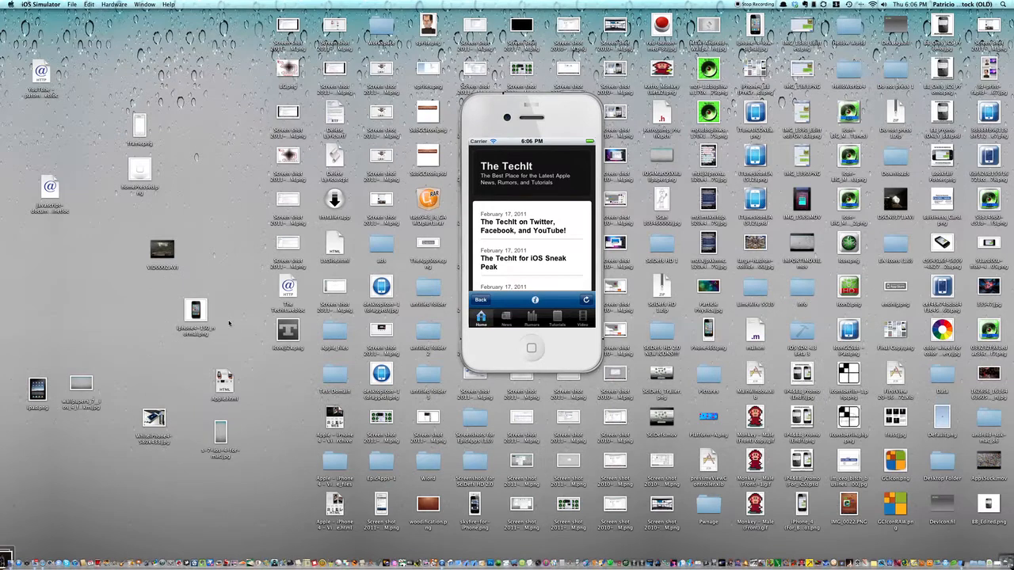
pyautogui.moveTo(228, 325)
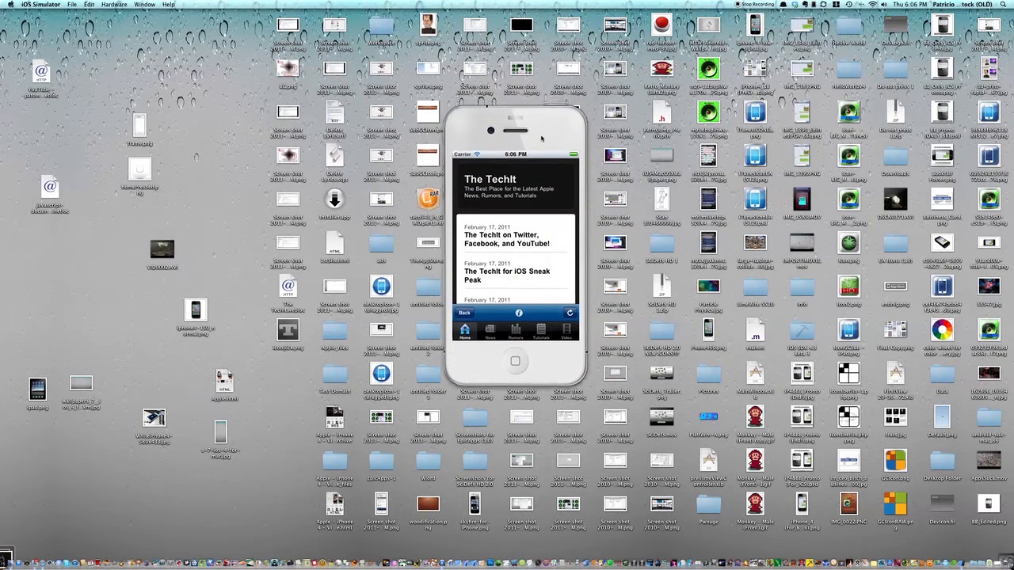
pyautogui.moveTo(546, 230)
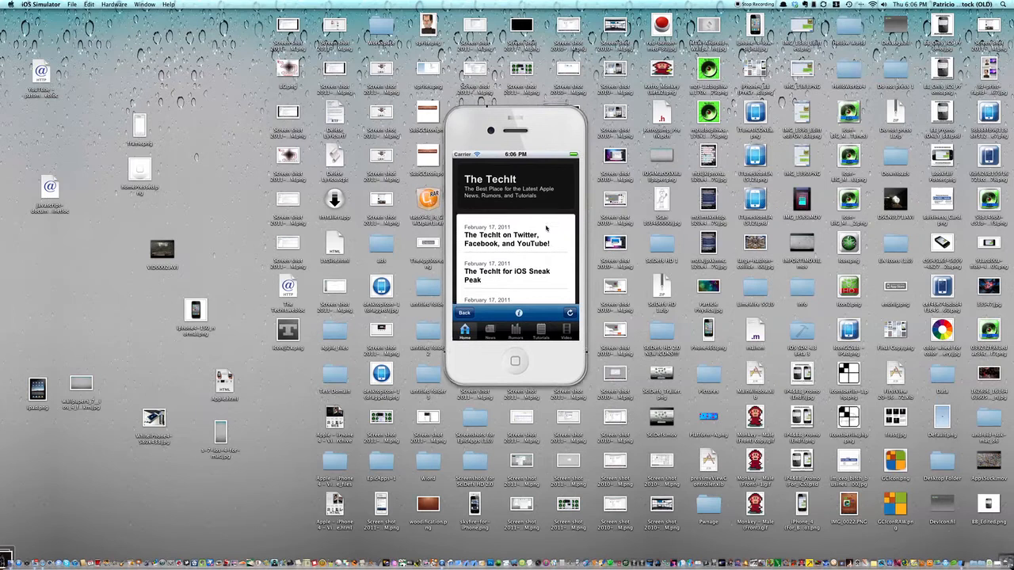
pyautogui.scroll(-3)
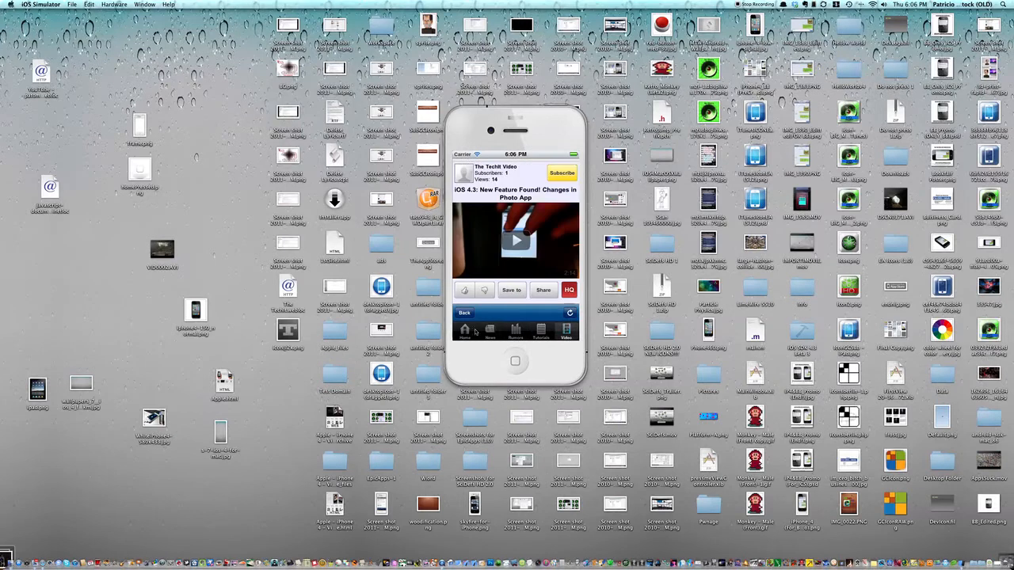
pyautogui.click(466, 314)
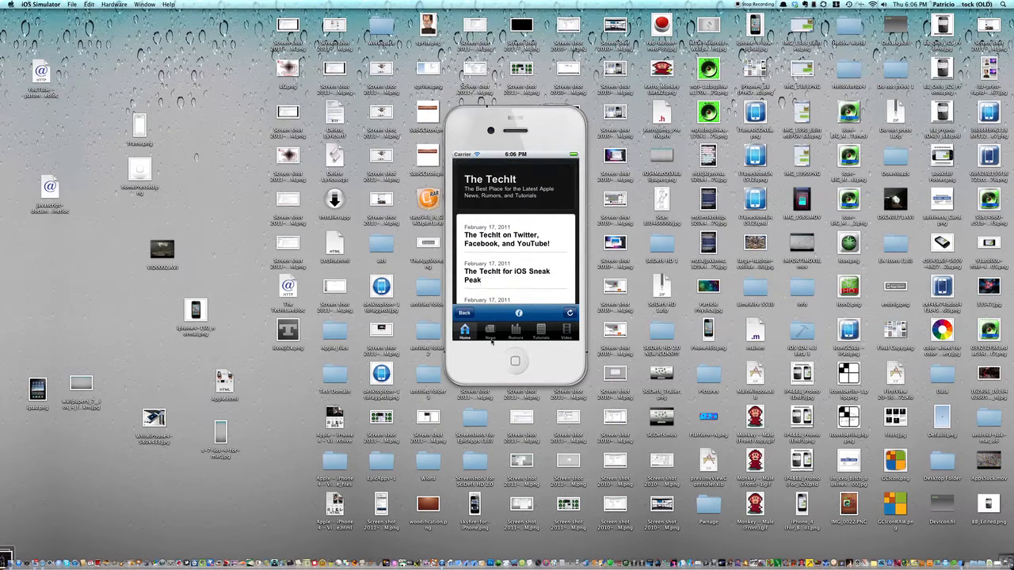
pyautogui.click(541, 331)
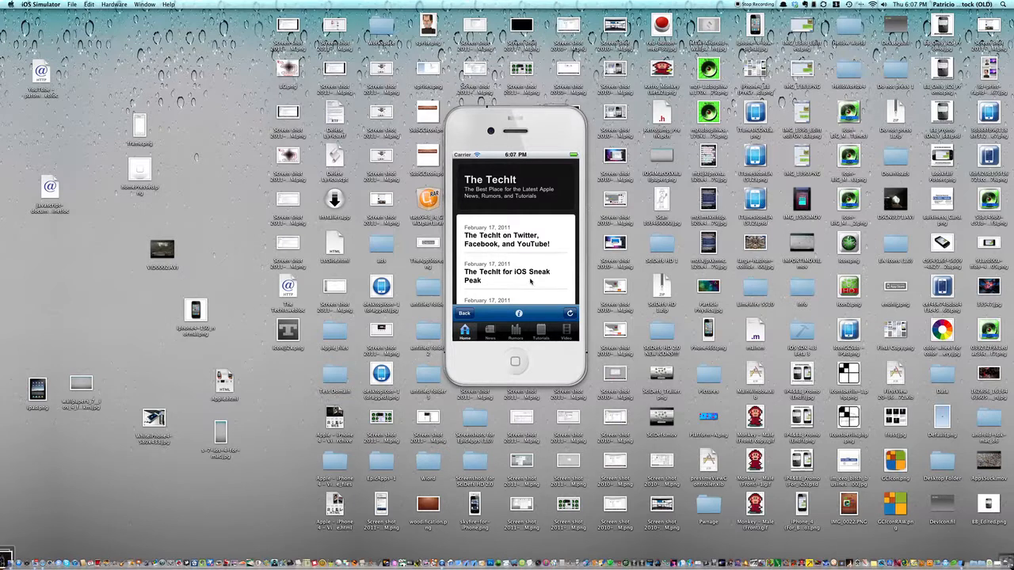
pyautogui.scroll(-3)
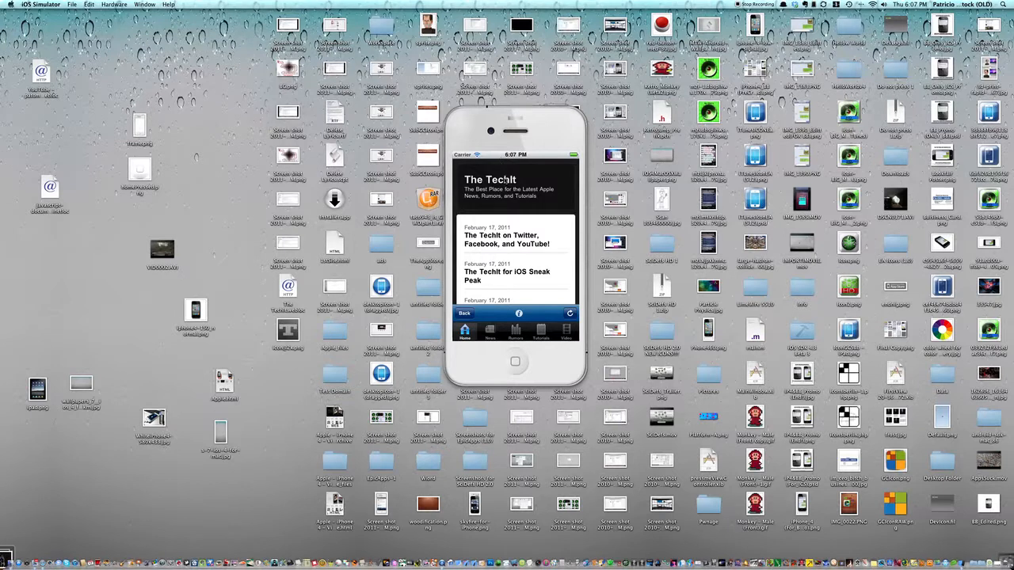
pyautogui.scroll(-3)
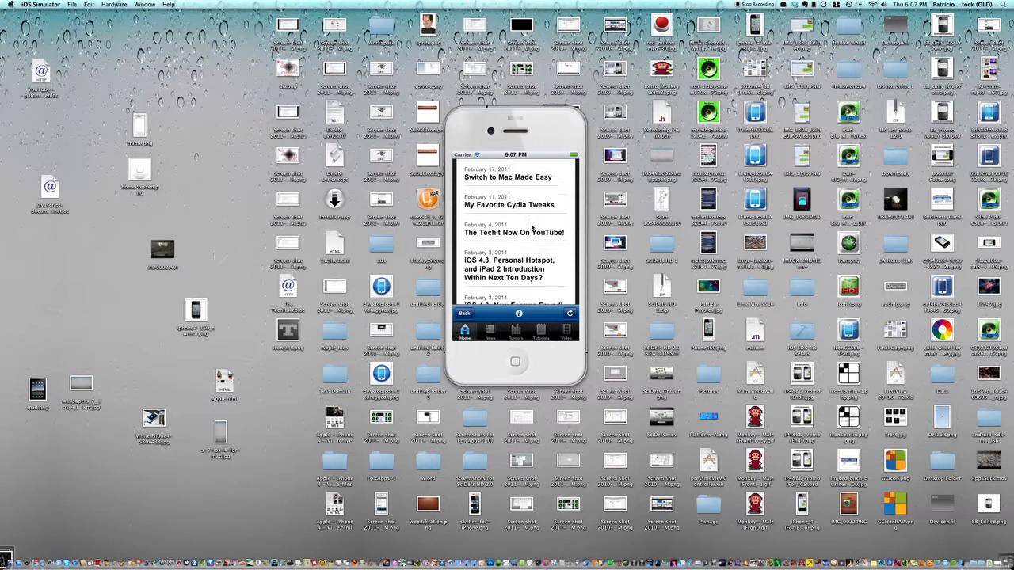